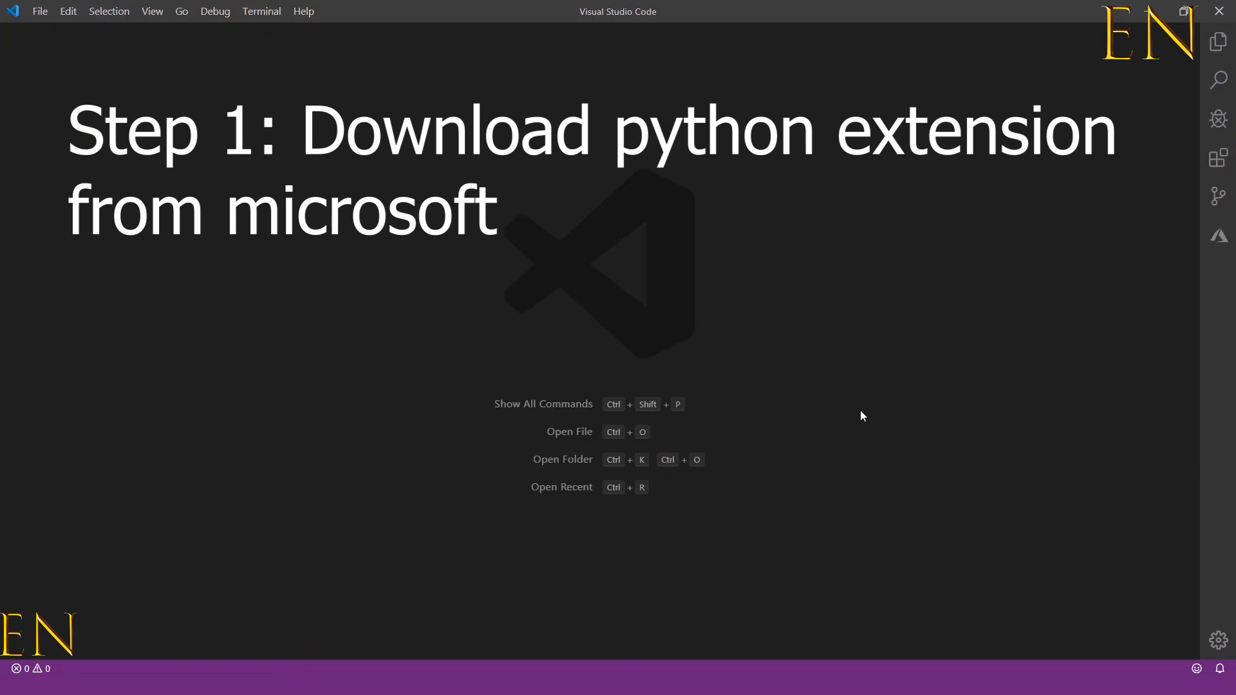
mouse_move(858, 417)
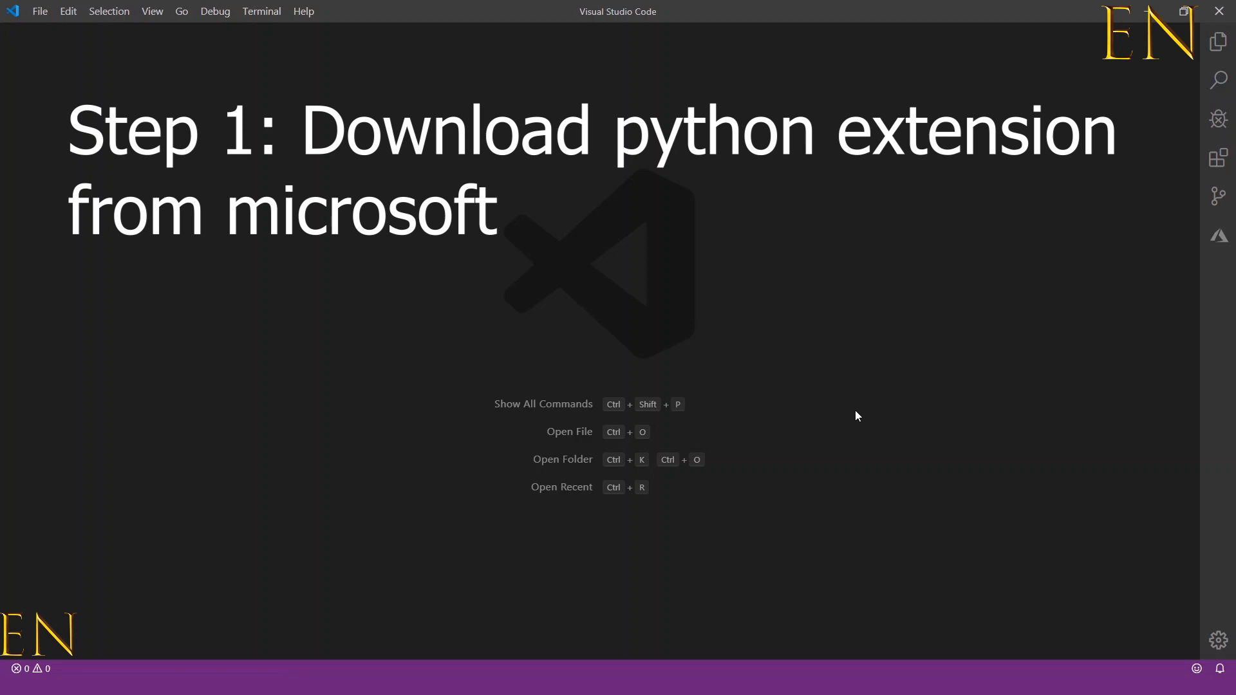
mouse_move(727, 502)
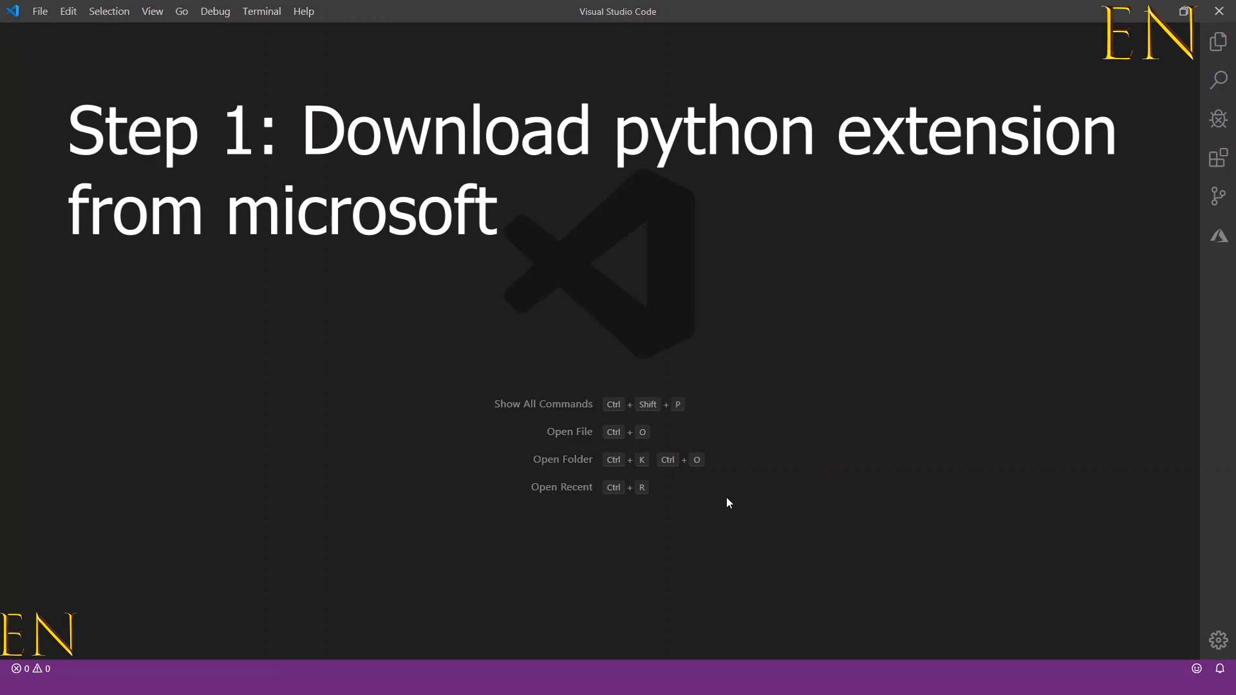
mouse_move(1218, 157)
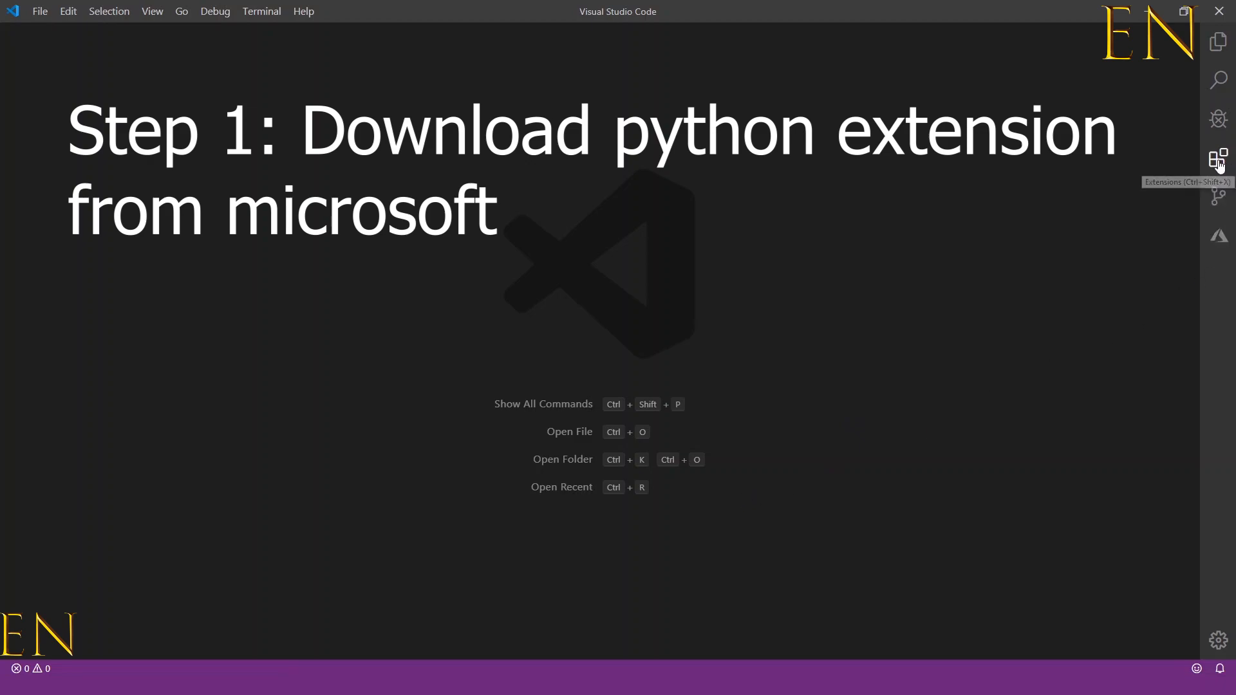
- Show the Extensions view, search 'python', and list enabled extensions including Microsoft's Python
left_click(1218, 157)
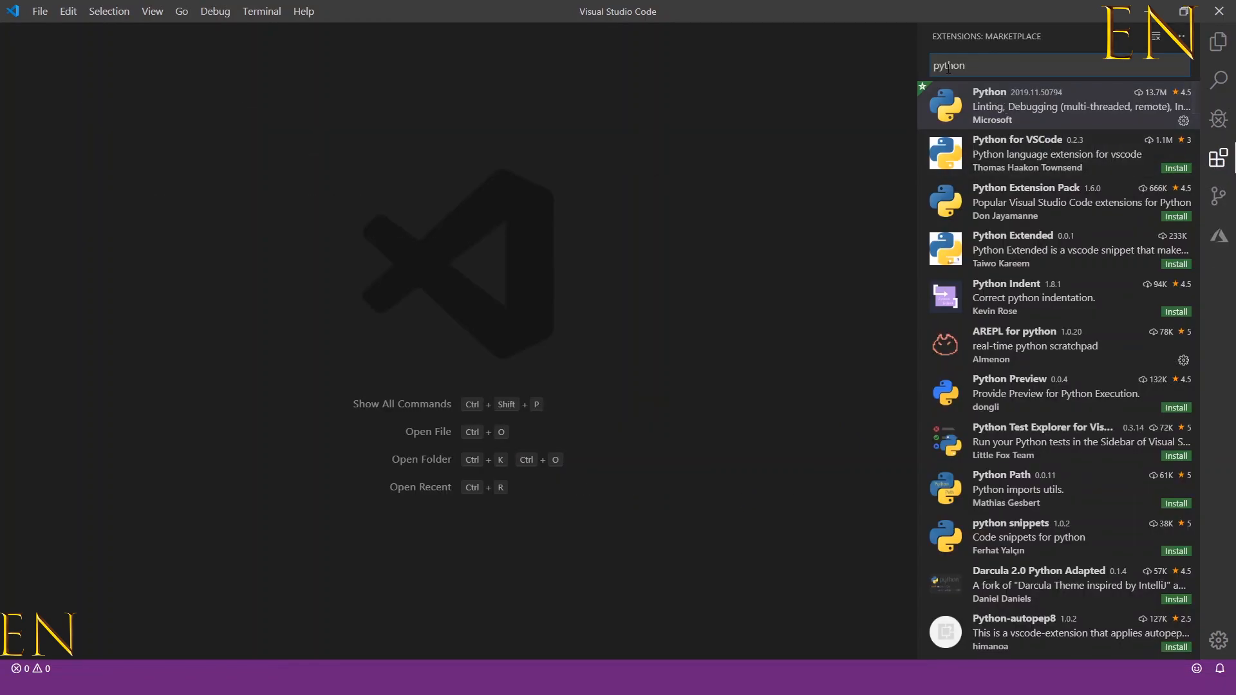
left_click(1050, 103)
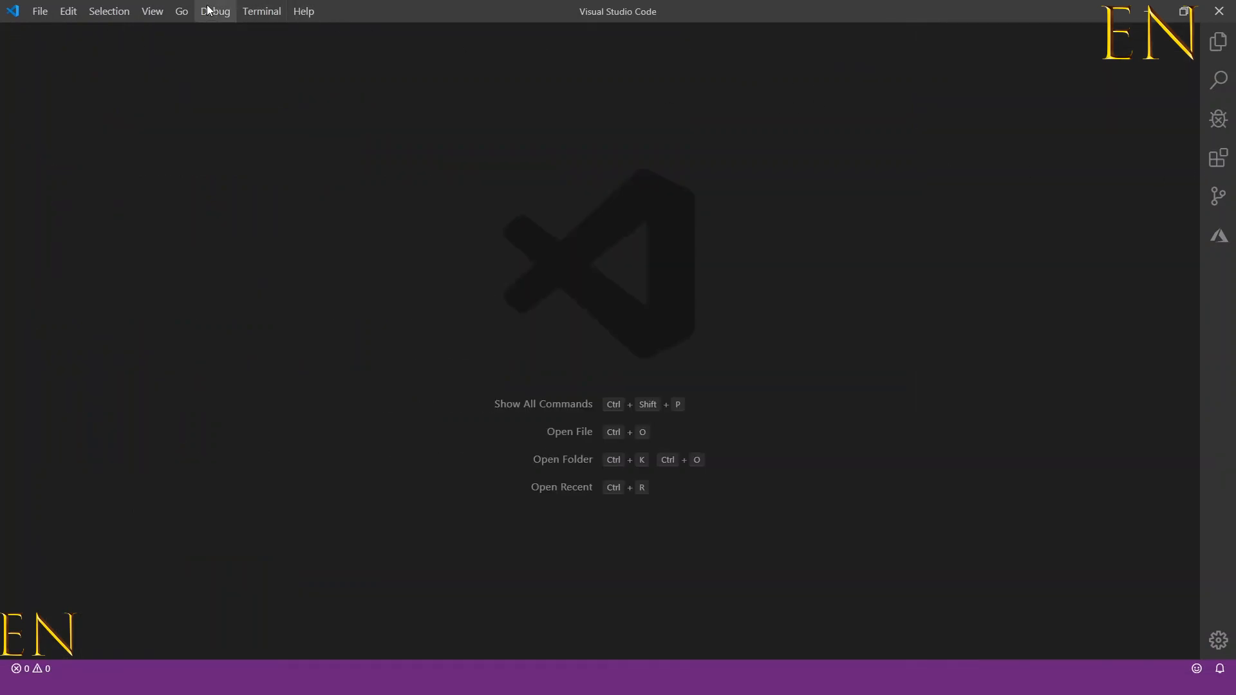
left_click(152, 10)
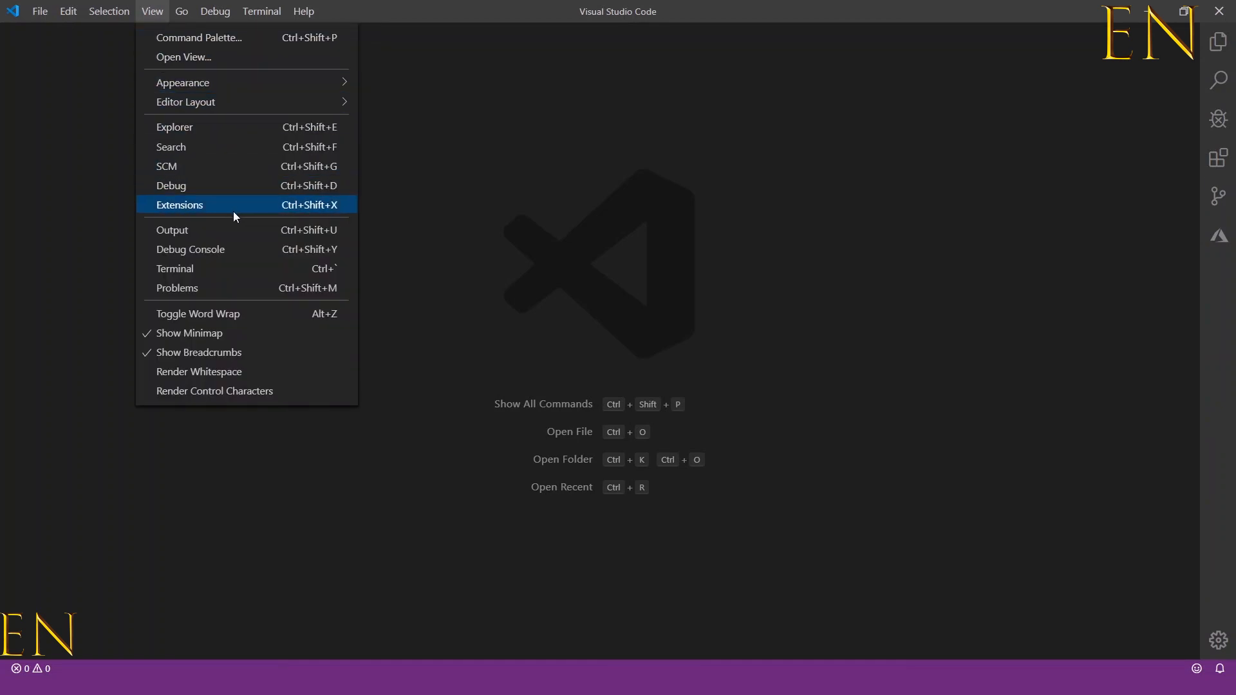
left_click(178, 205)
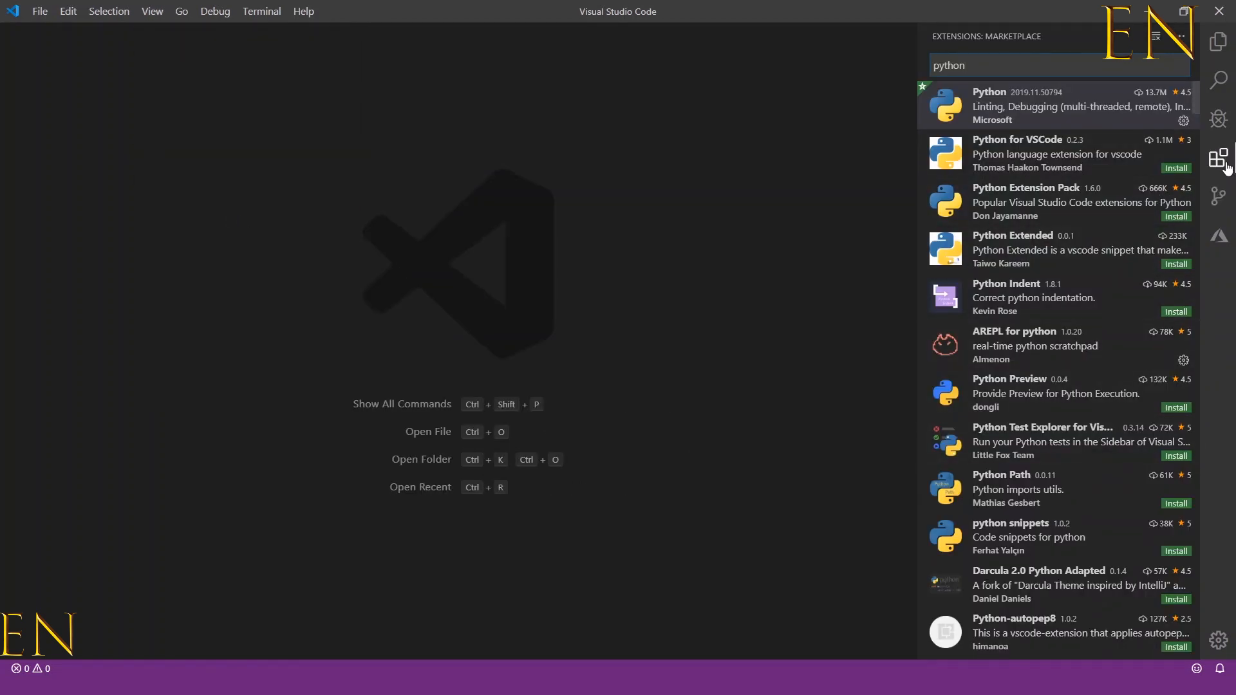
mouse_move(1156, 38)
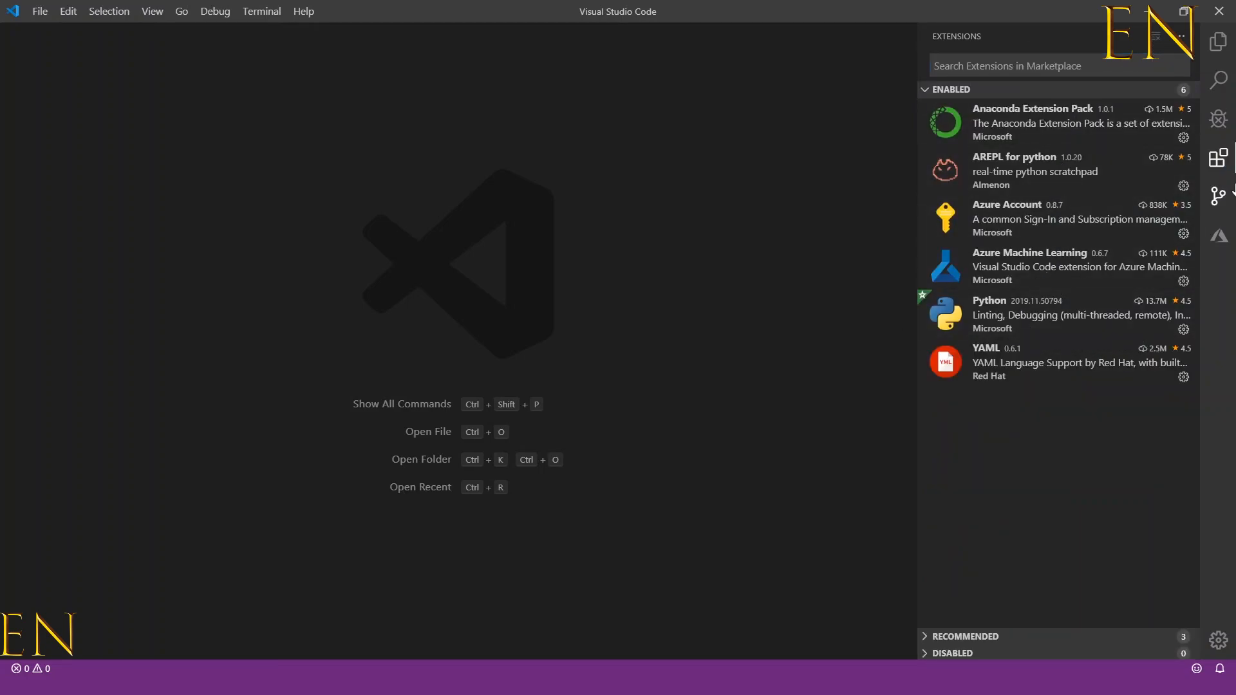
left_click(1218, 156)
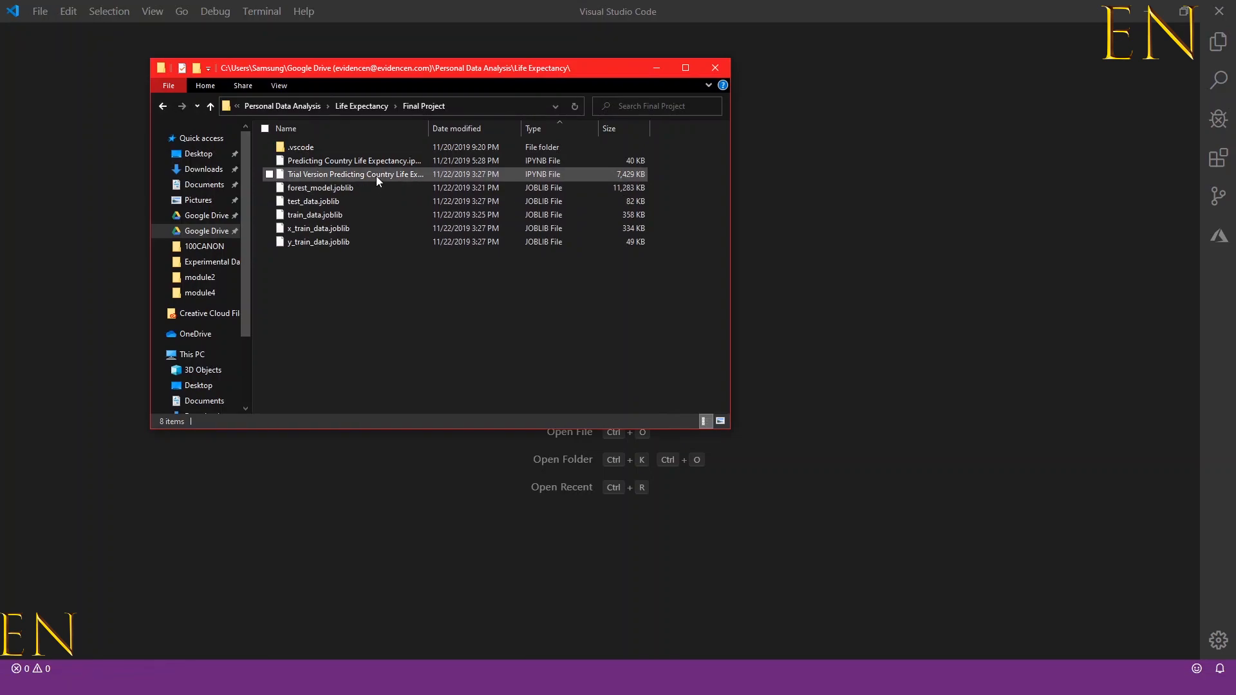
- Open 'Trial Version Predicting Country Life Expectancy.ipynb' with Code and view its dataset-column markdown
double_click(355, 174)
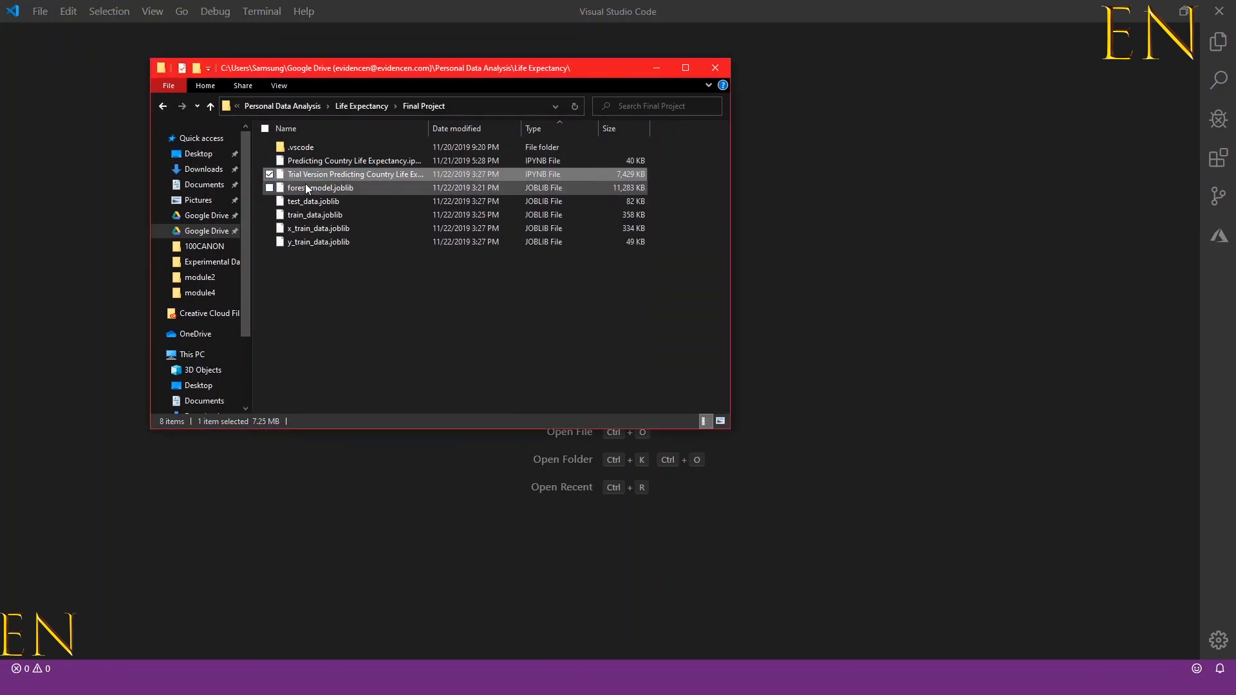
right_click(355, 175)
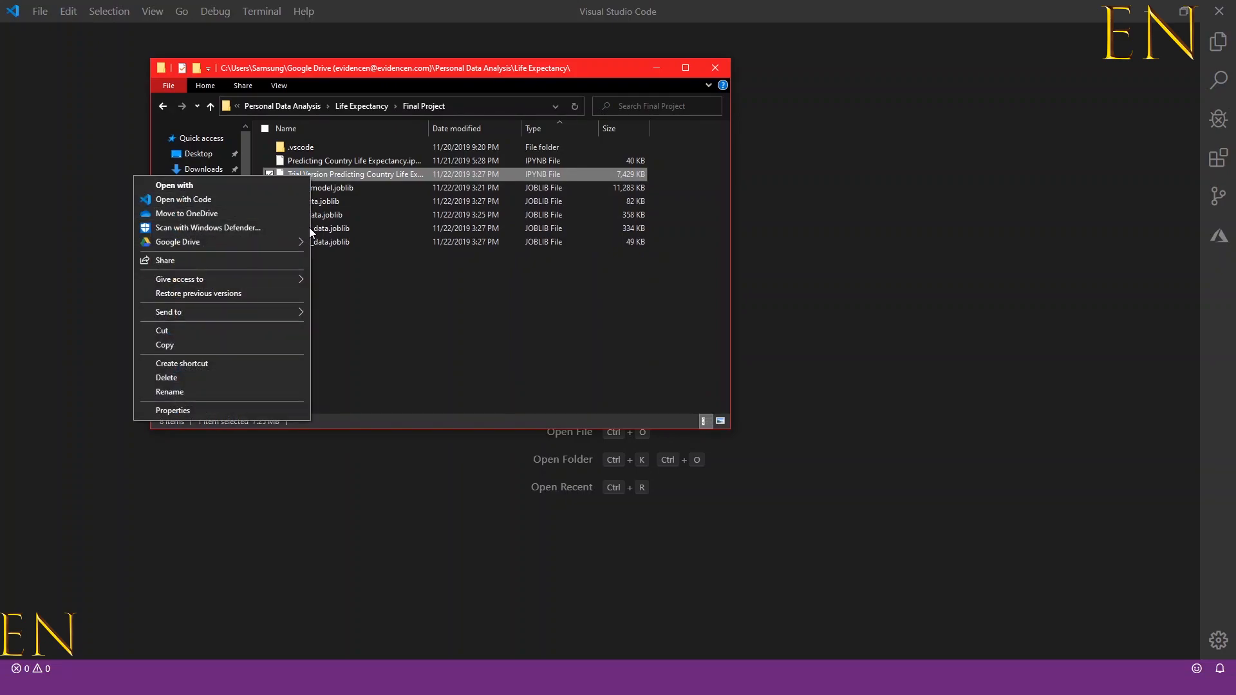
left_click(183, 198)
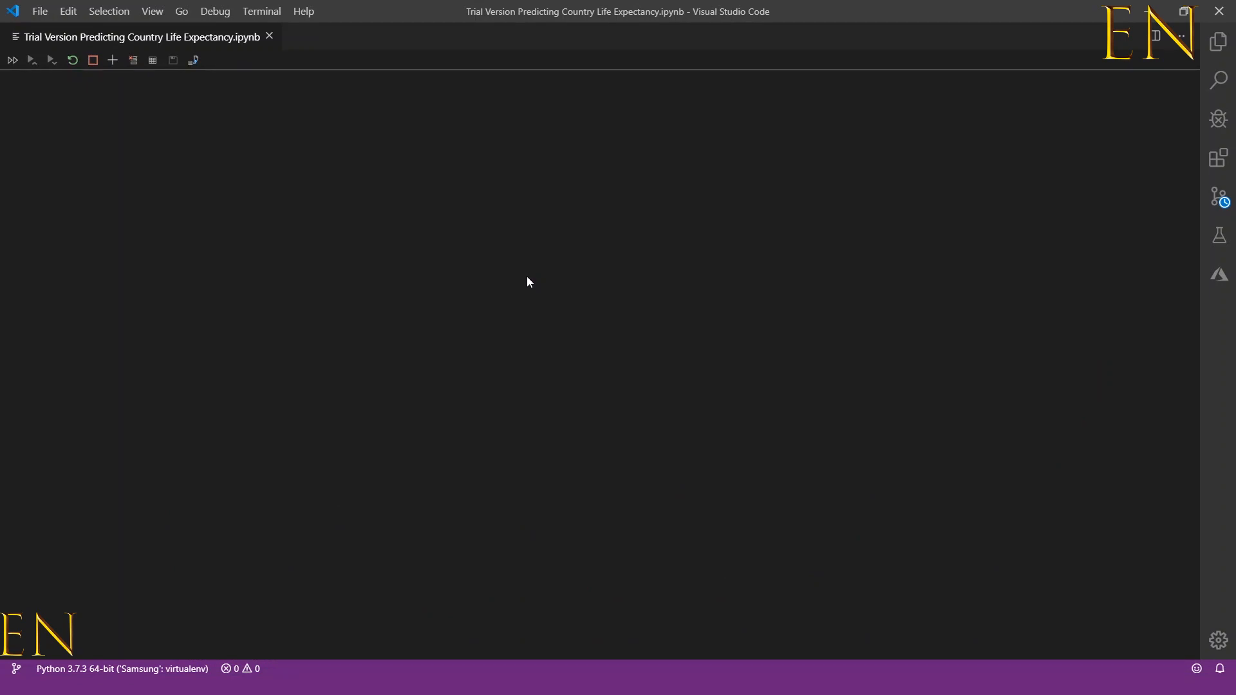
mouse_move(532, 280)
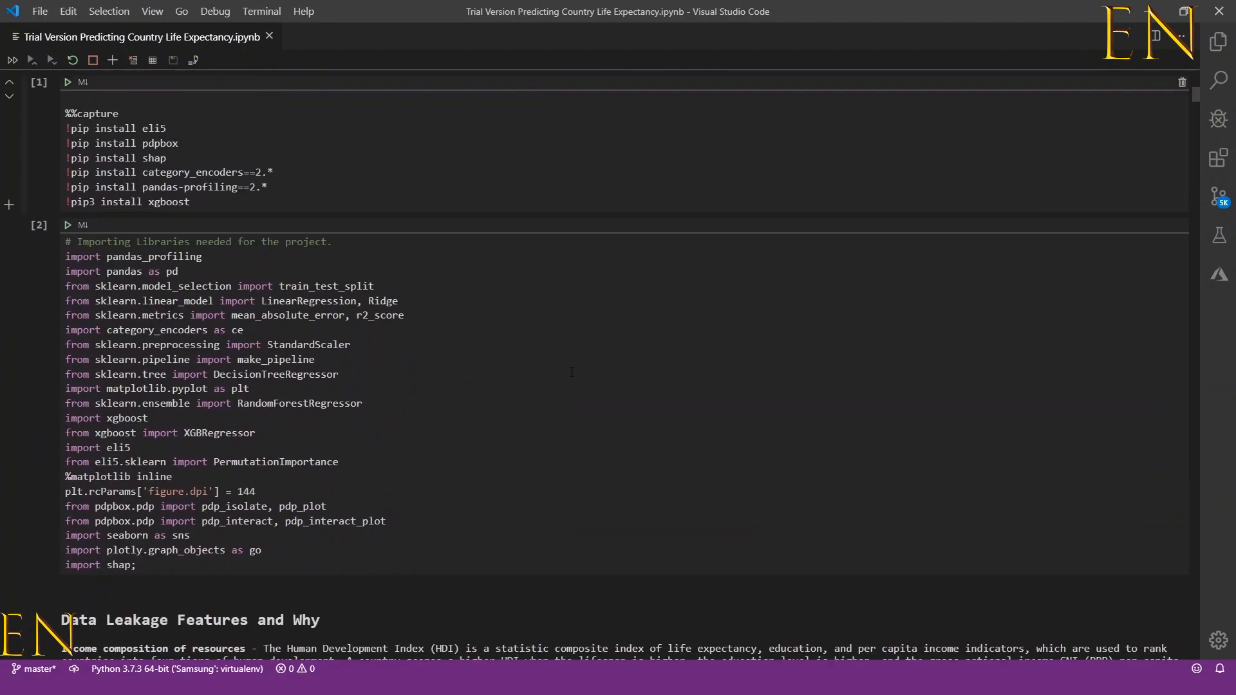
scroll("down", 3)
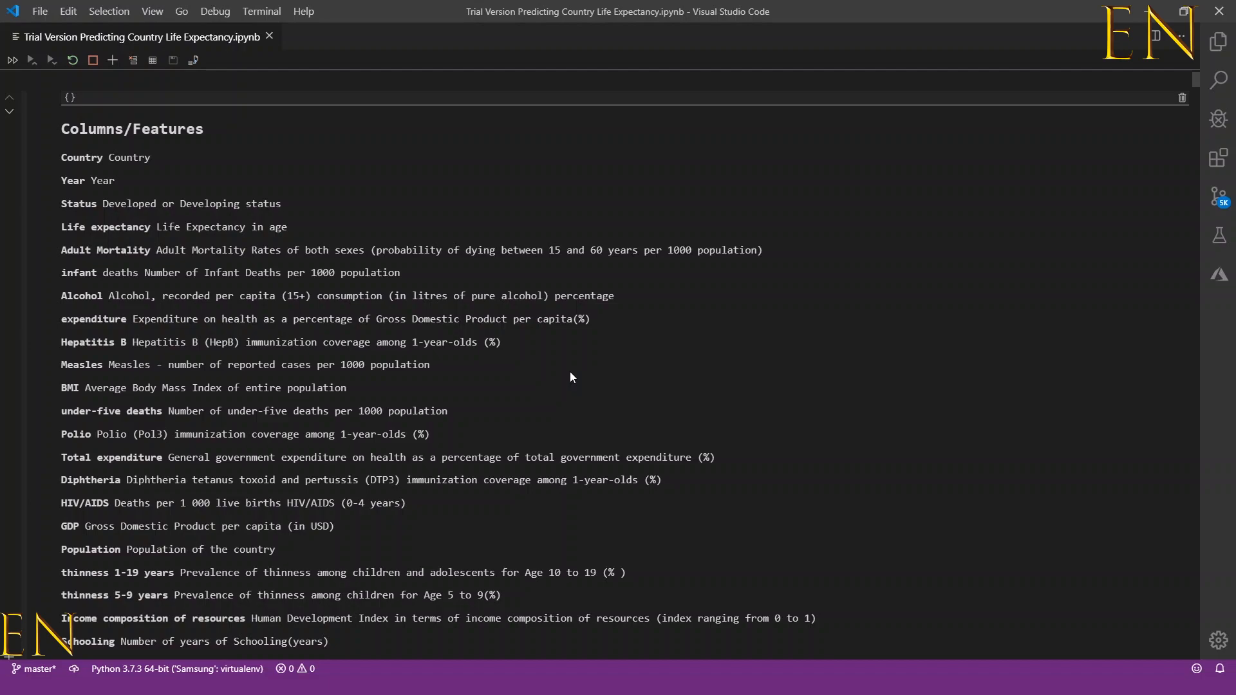
mouse_move(594, 399)
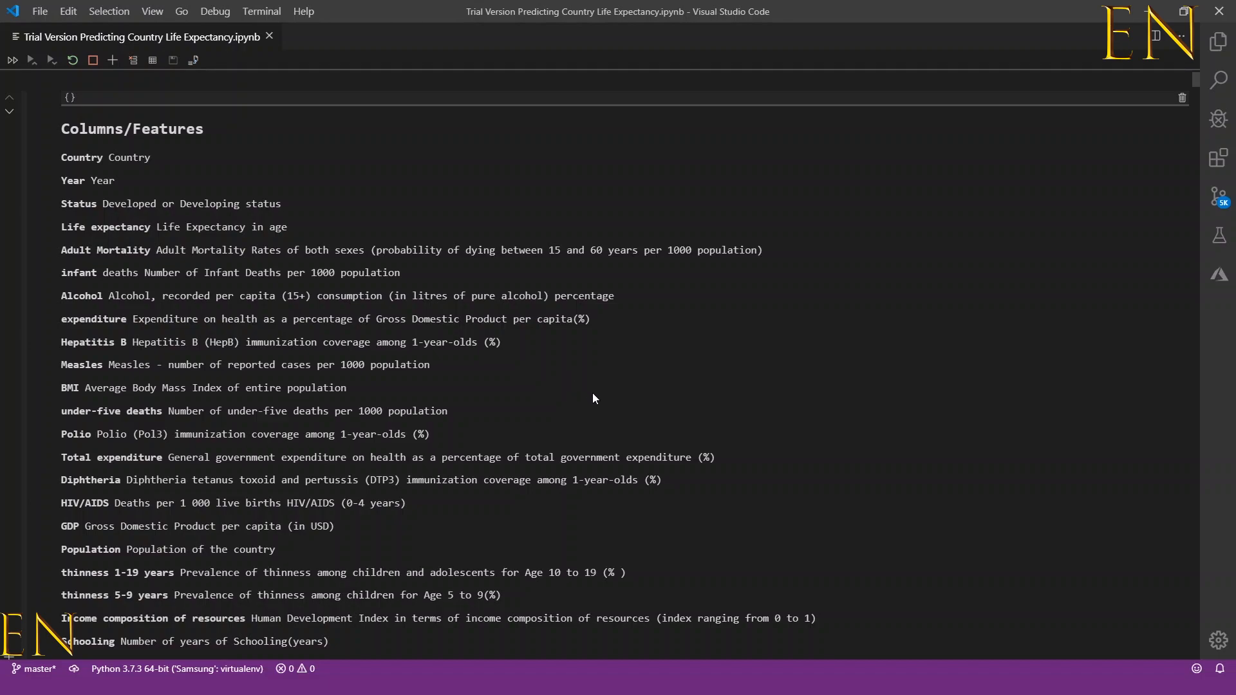
mouse_move(628, 418)
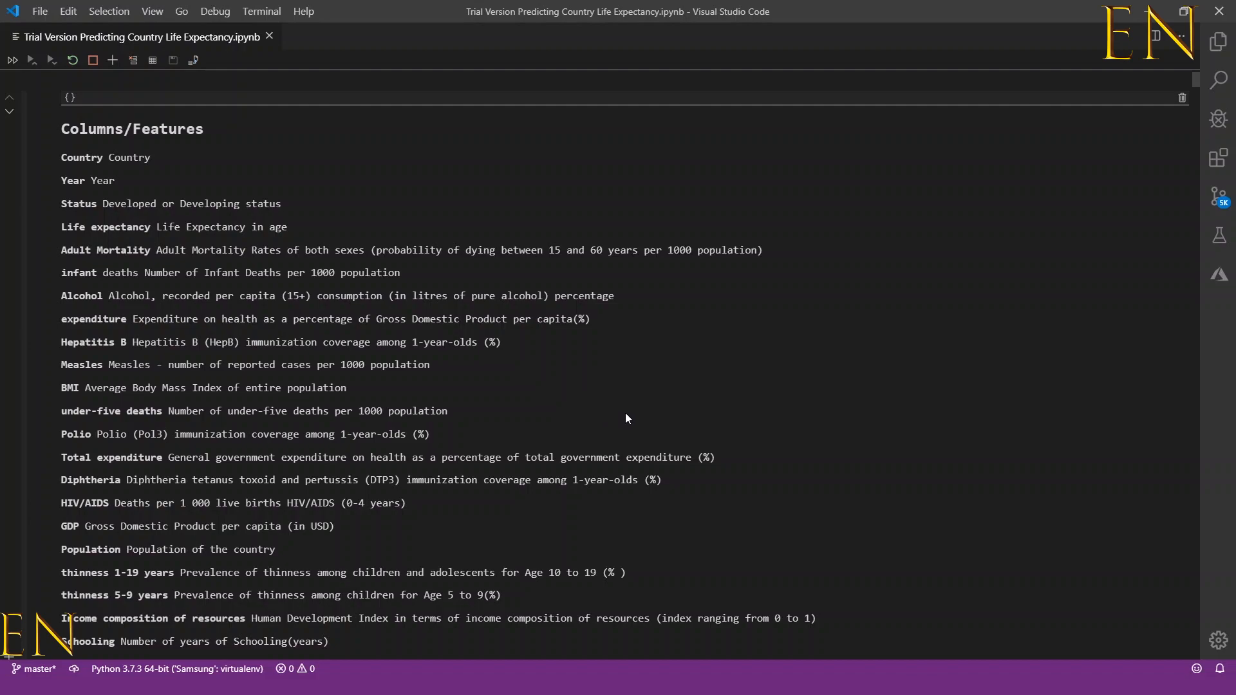
mouse_move(631, 421)
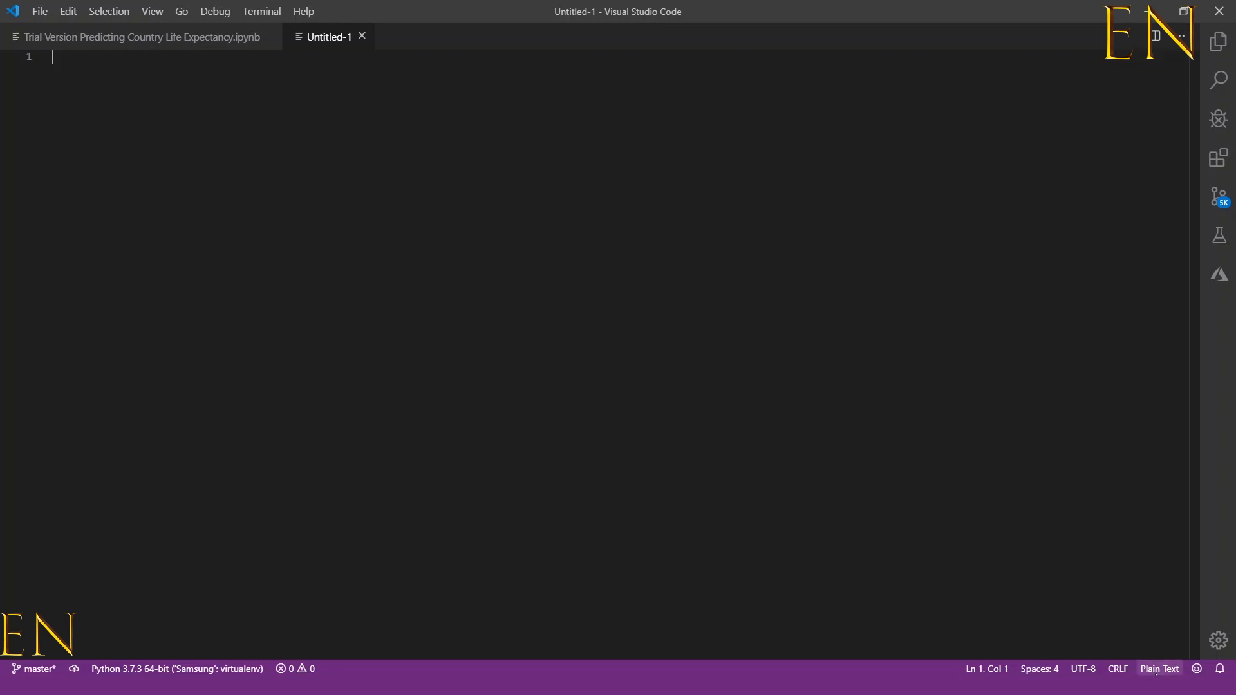
- Set the untitled file's language mode from Plain Text to Jupyter
left_click(1158, 668)
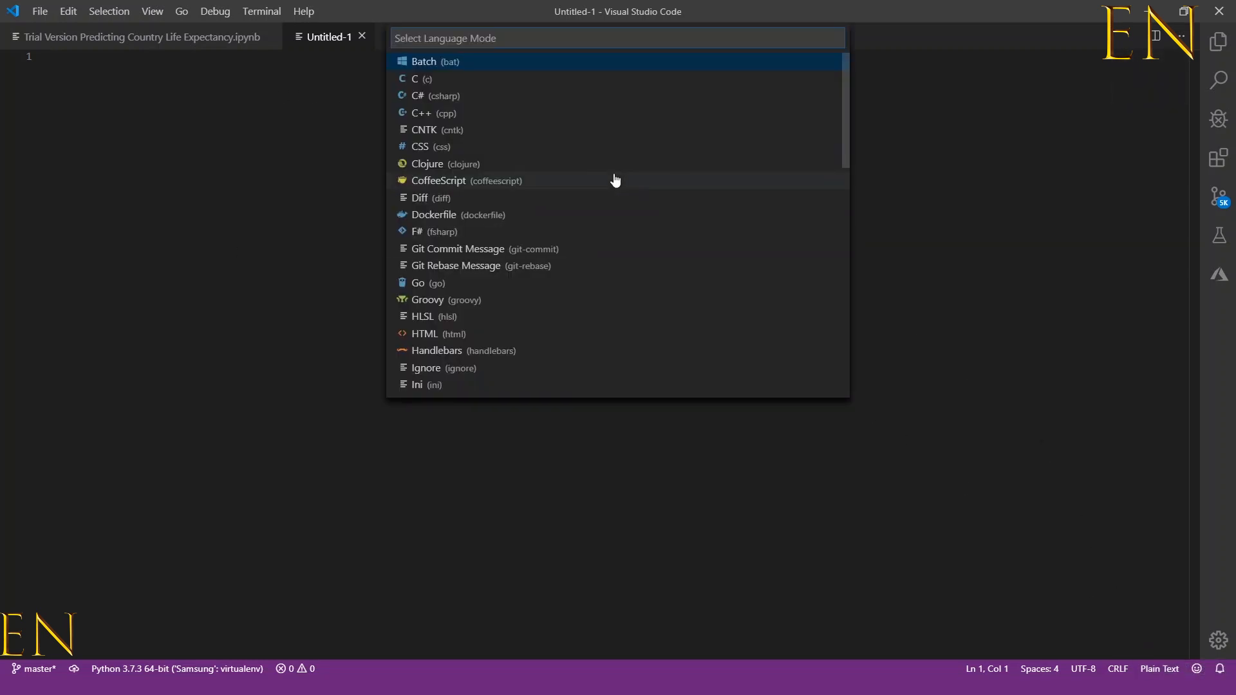
mouse_move(591, 108)
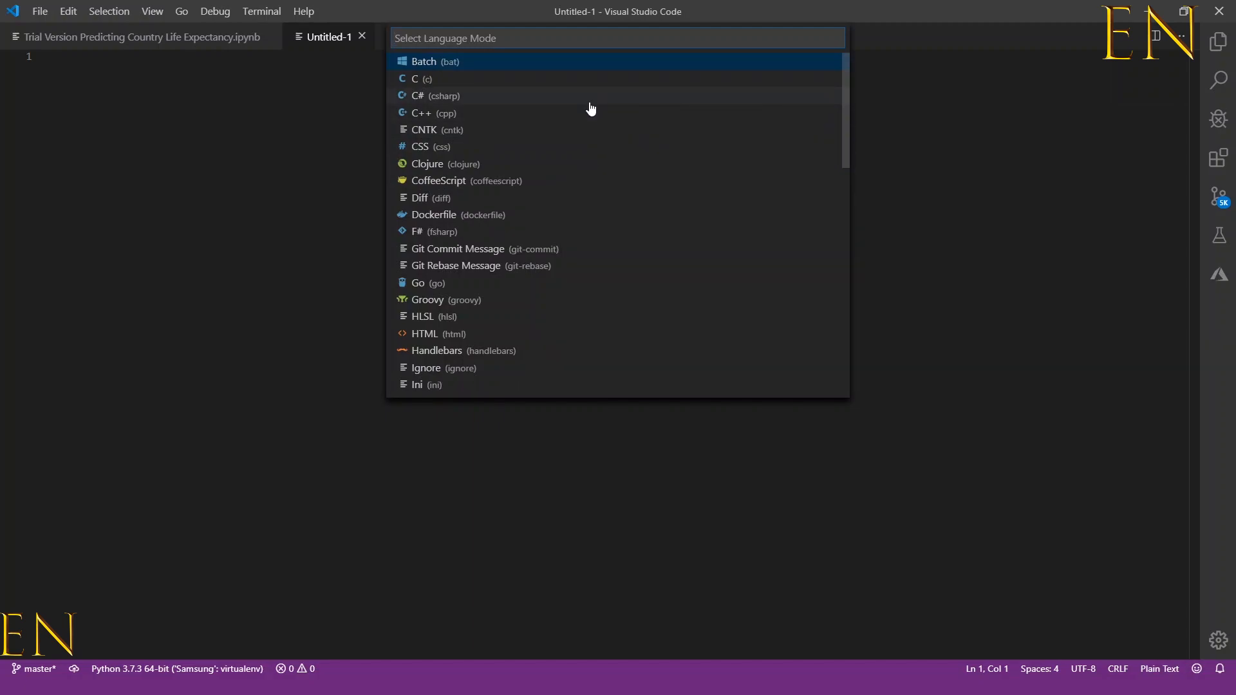
type("pyt")
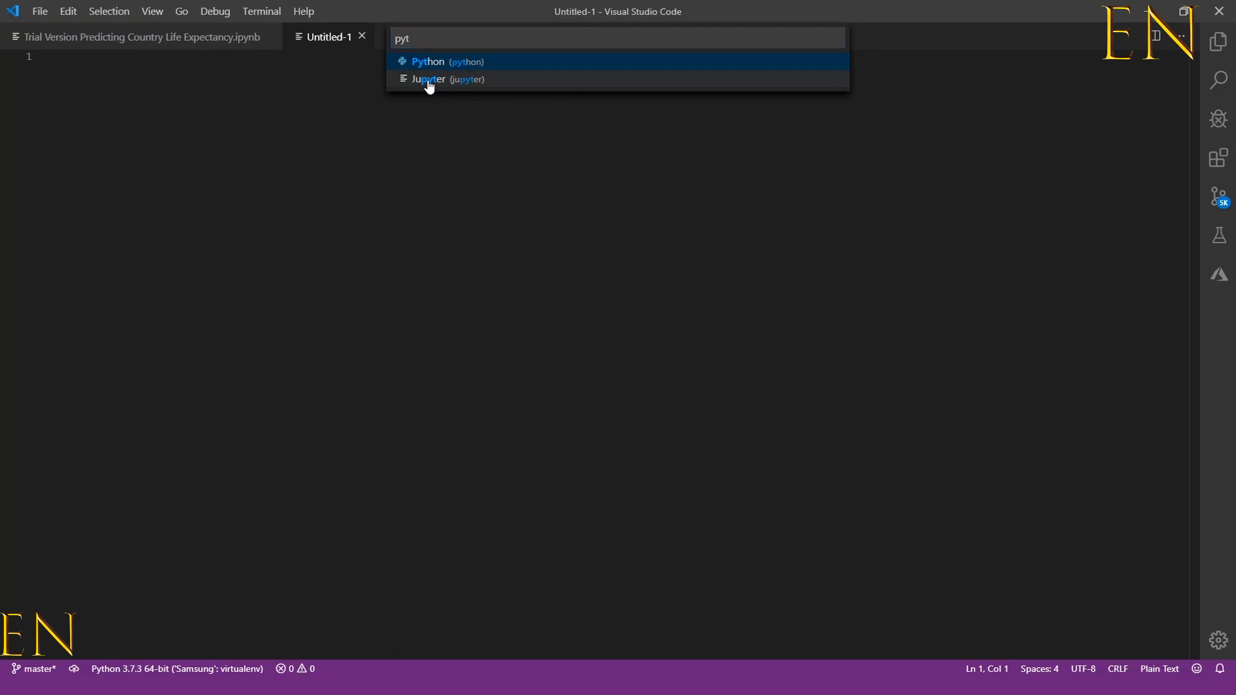
left_click(429, 79)
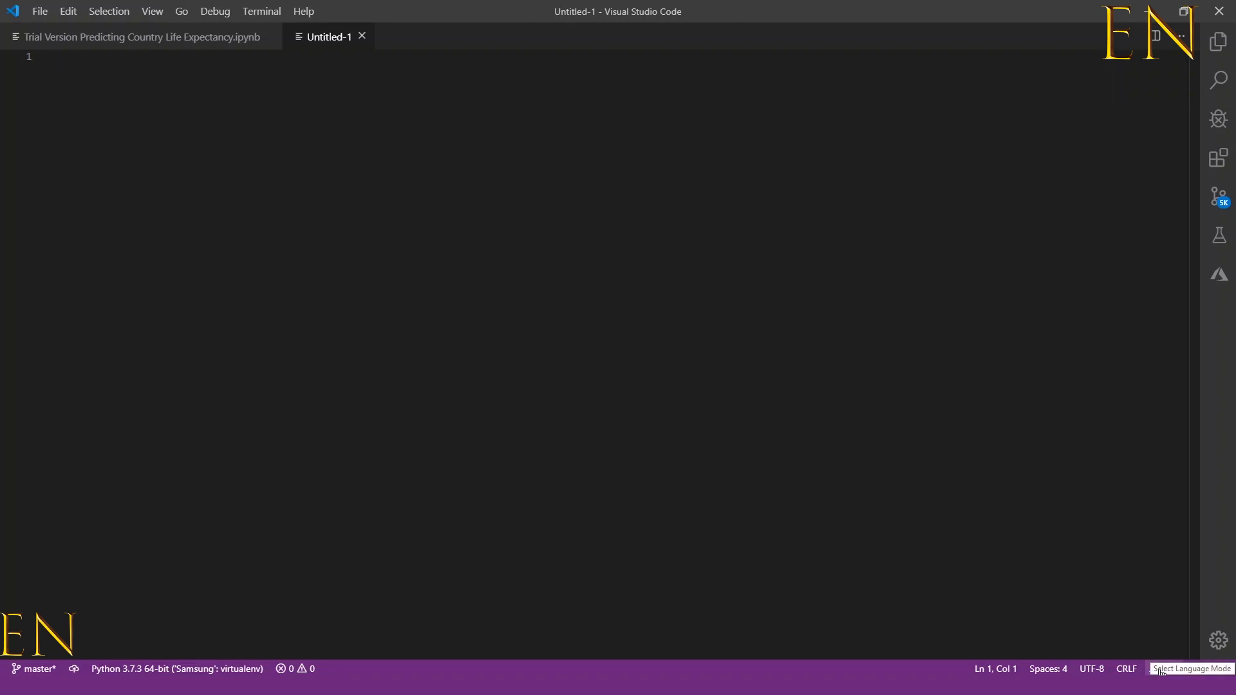
left_click(40, 11)
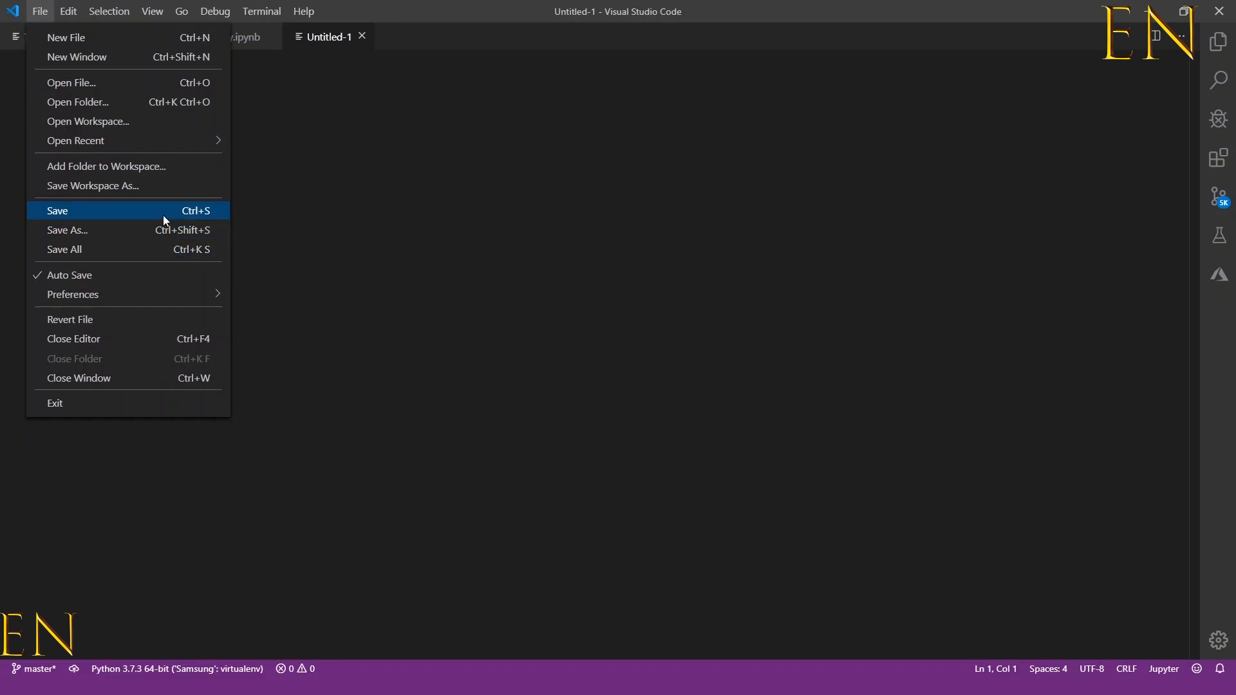
- Save the untitled file to the Desktop as test.ipynb
left_click(67, 229)
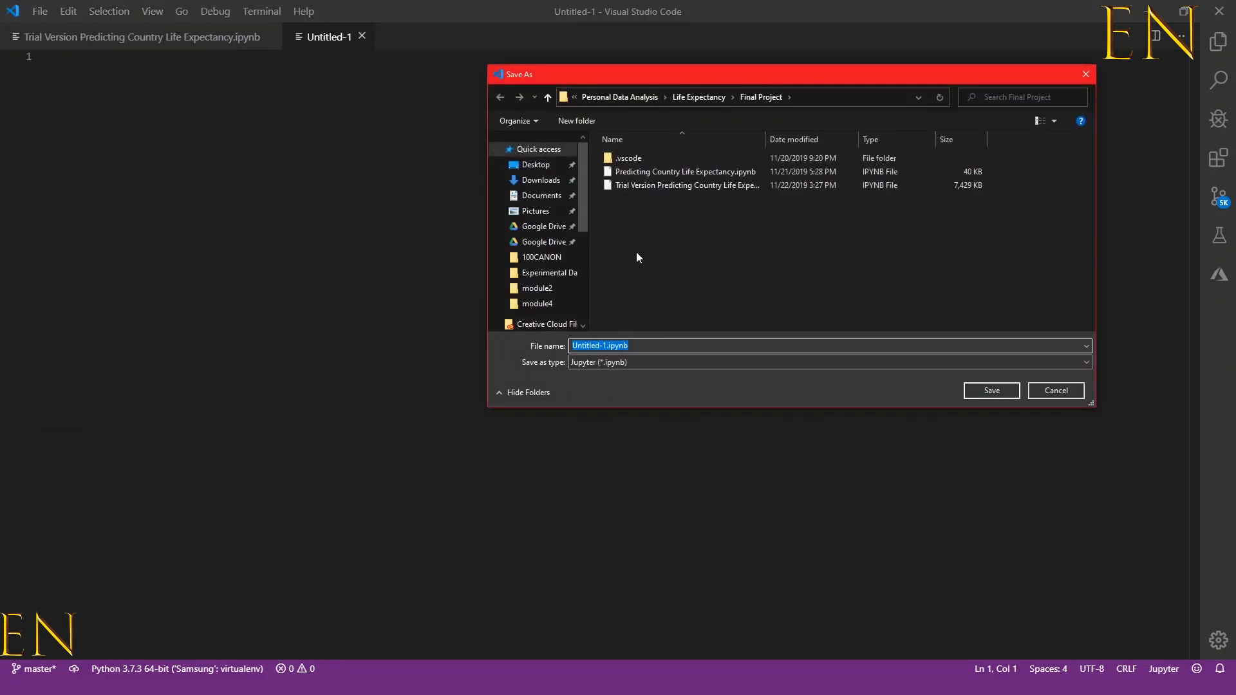
left_click(536, 165)
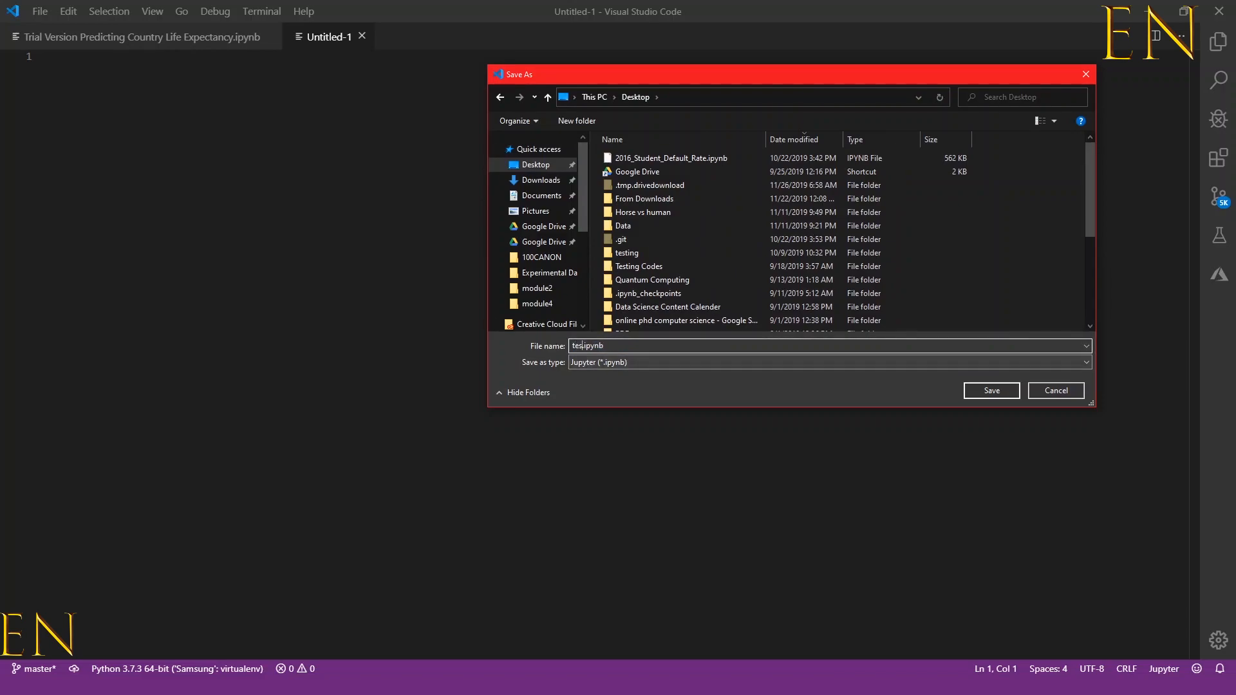
left_click(991, 392)
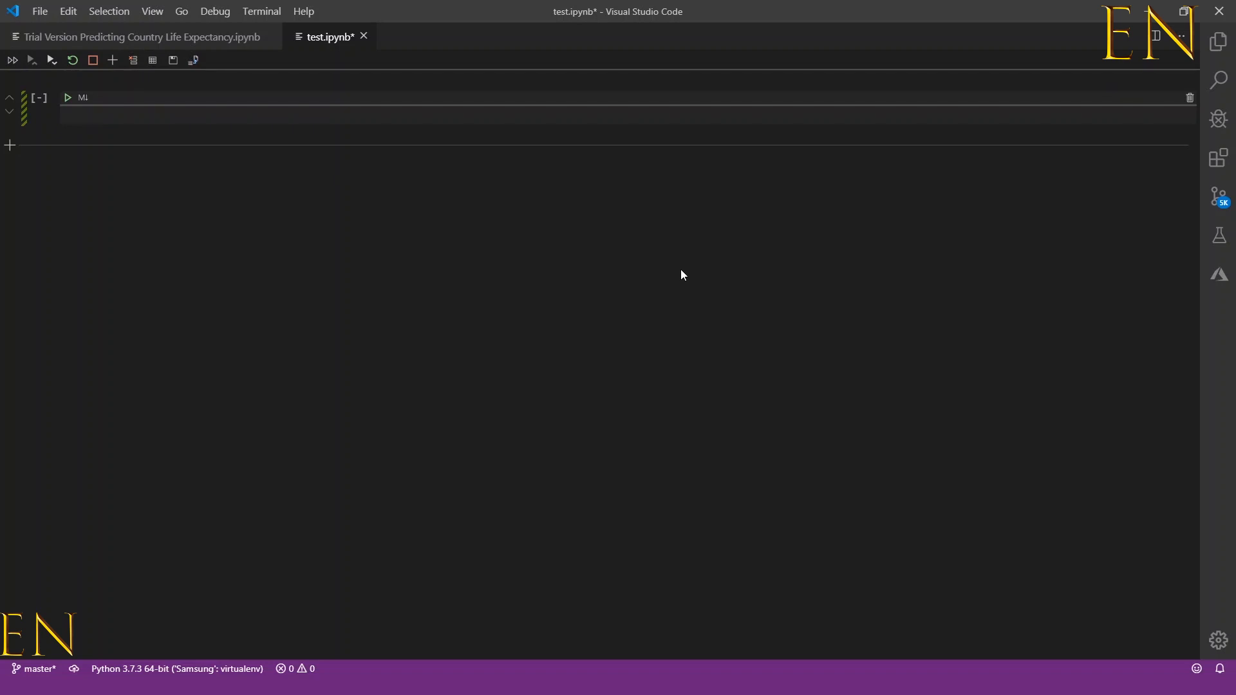
mouse_move(328, 61)
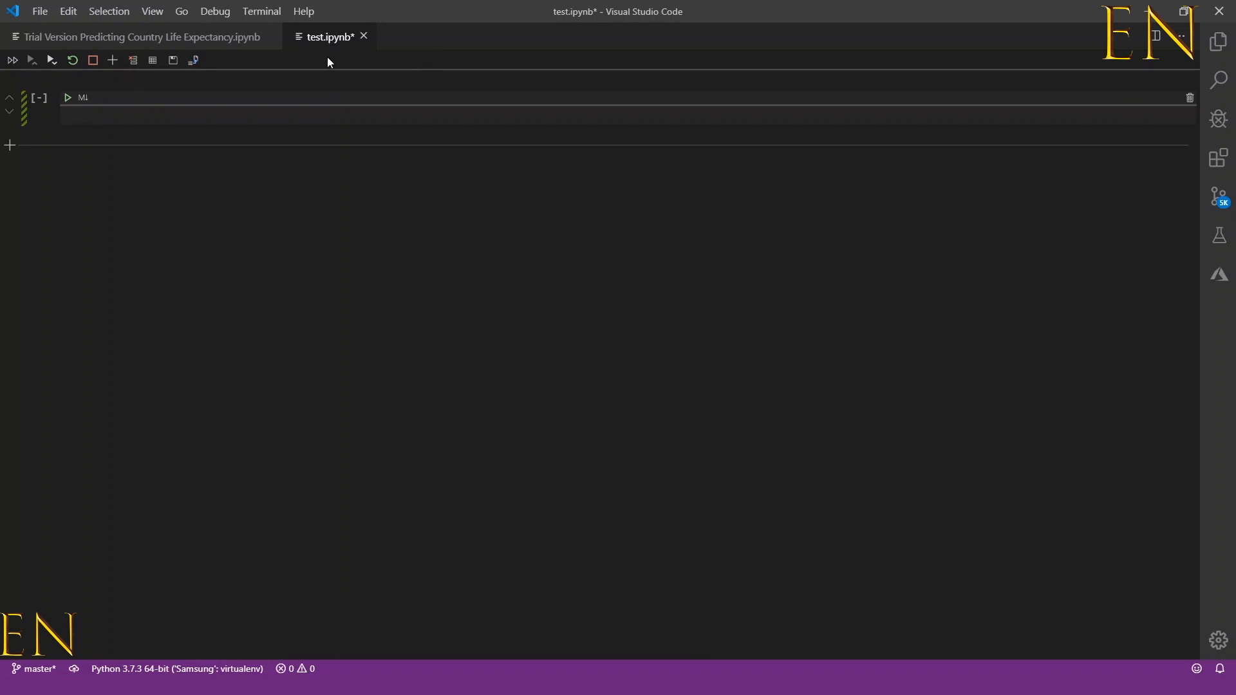
mouse_move(200, 62)
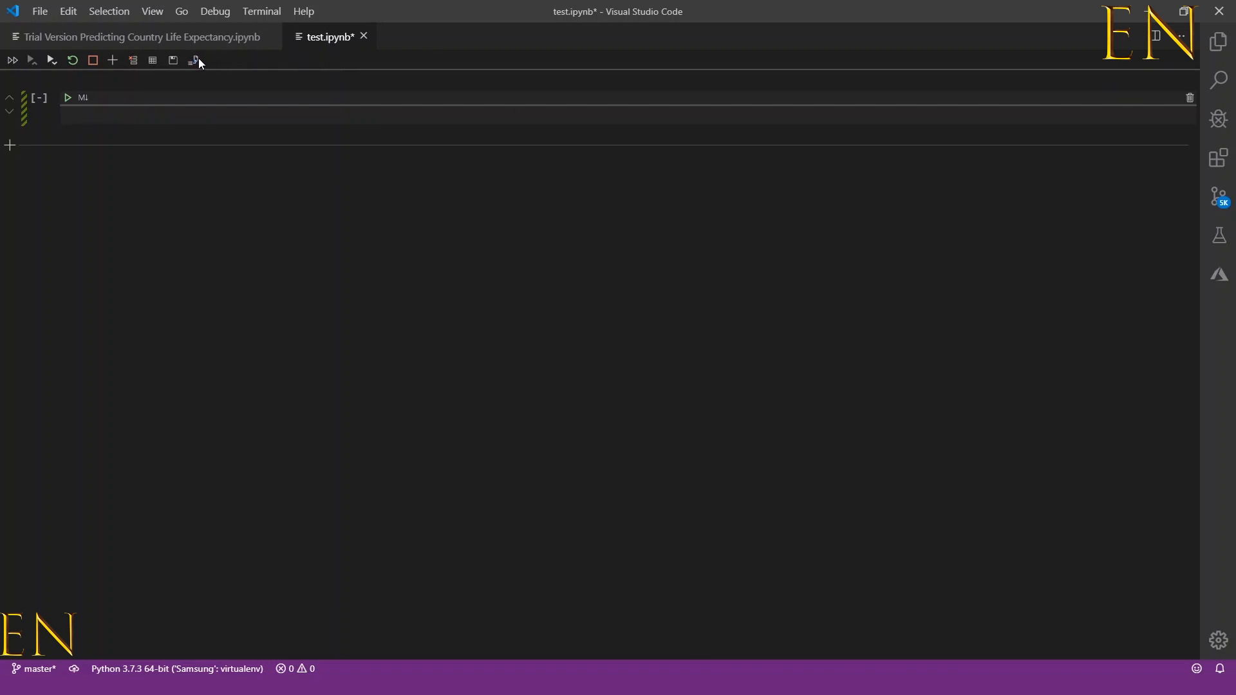
mouse_move(193, 60)
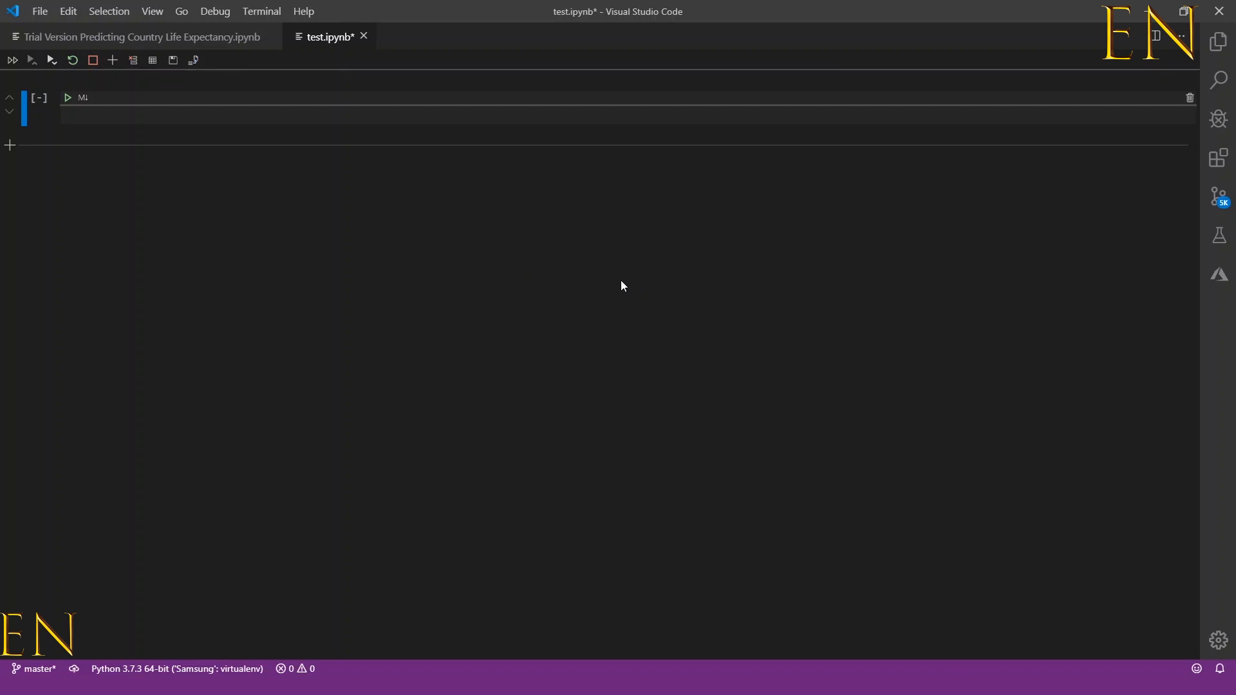
- Search the command palette for 'python: crea' to find Create New Blank Jupyter Notebook
key("Ctrl+Shift+P")
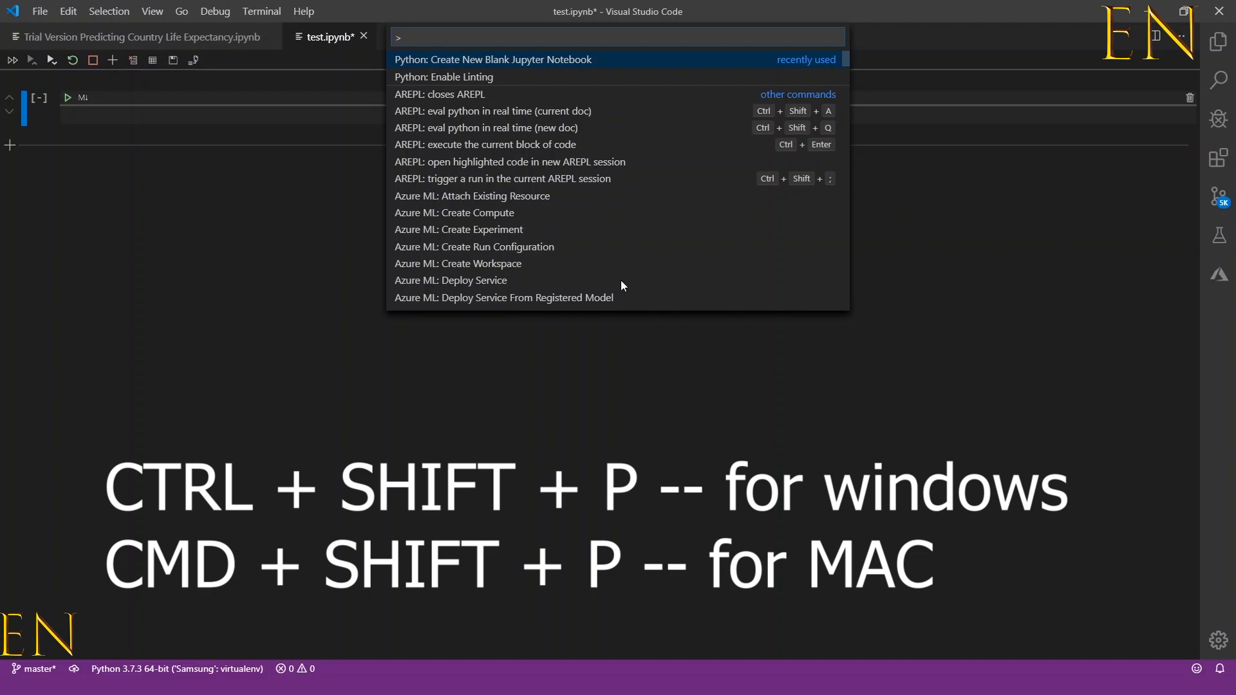
type("python: c")
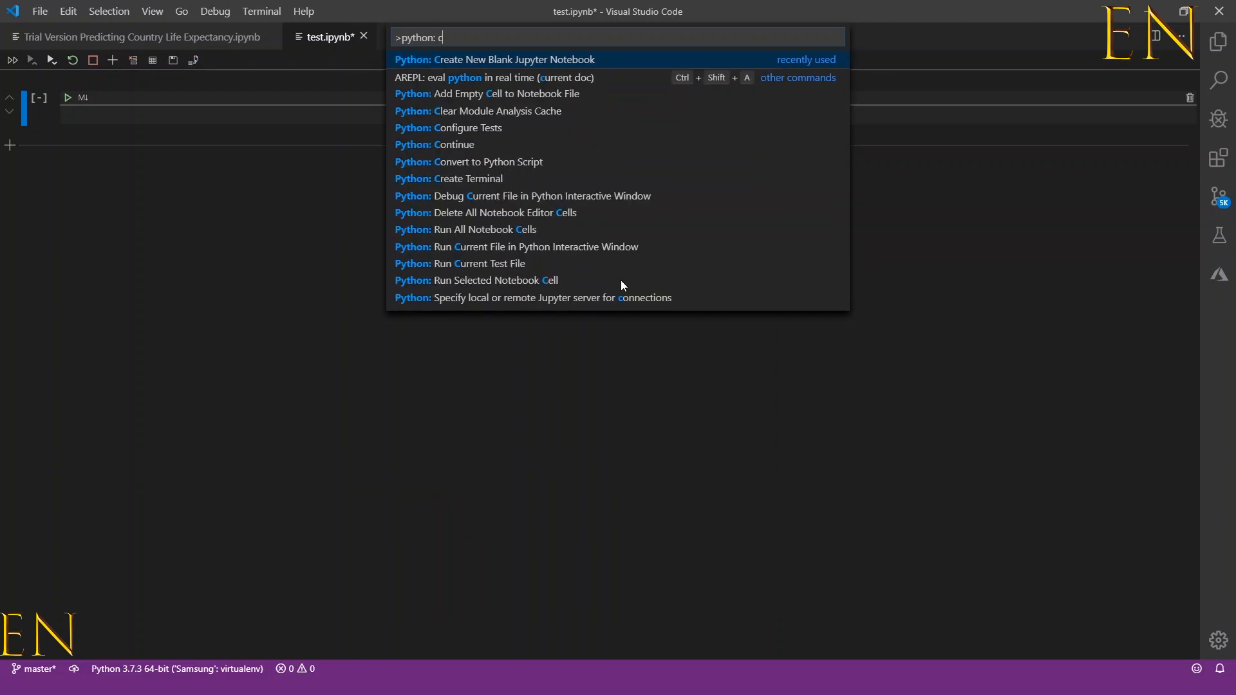
type("rea")
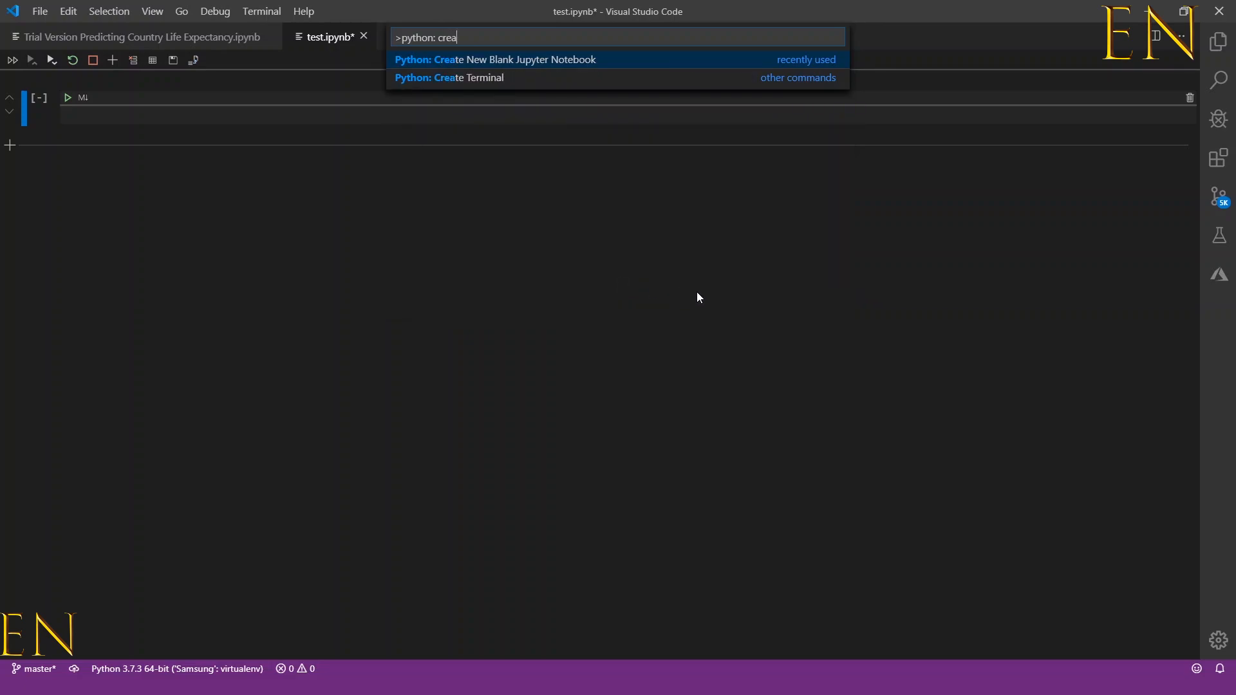
mouse_move(520, 66)
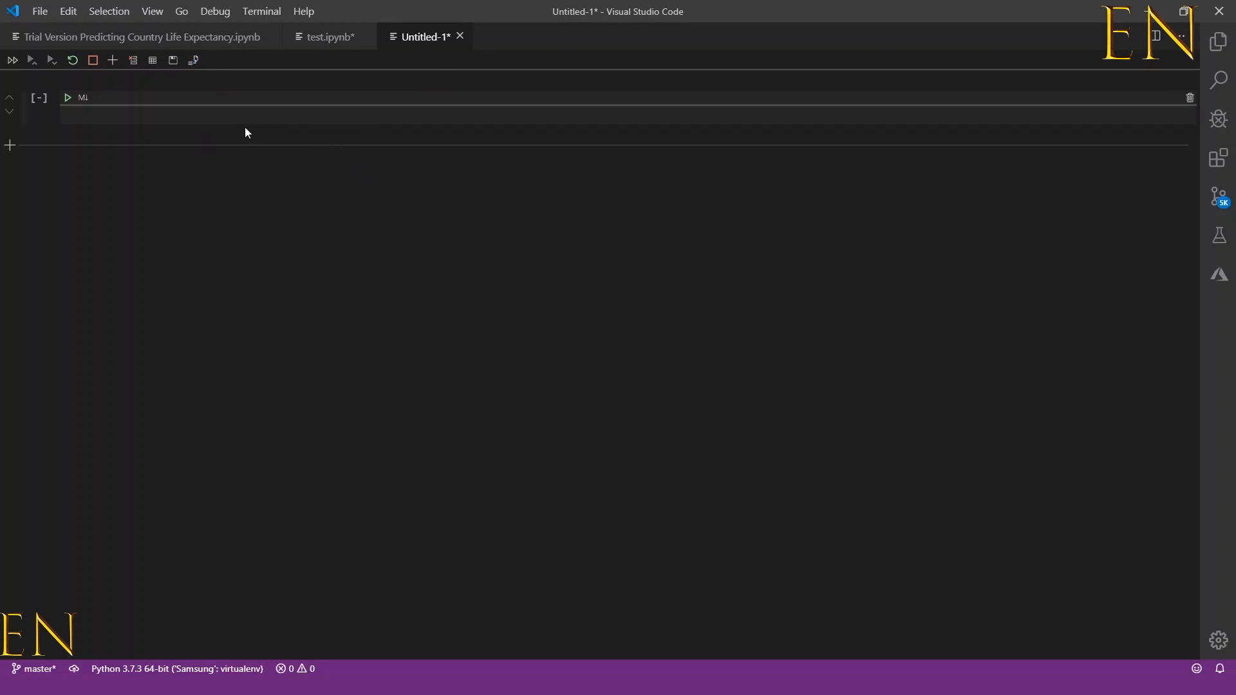
mouse_move(502, 199)
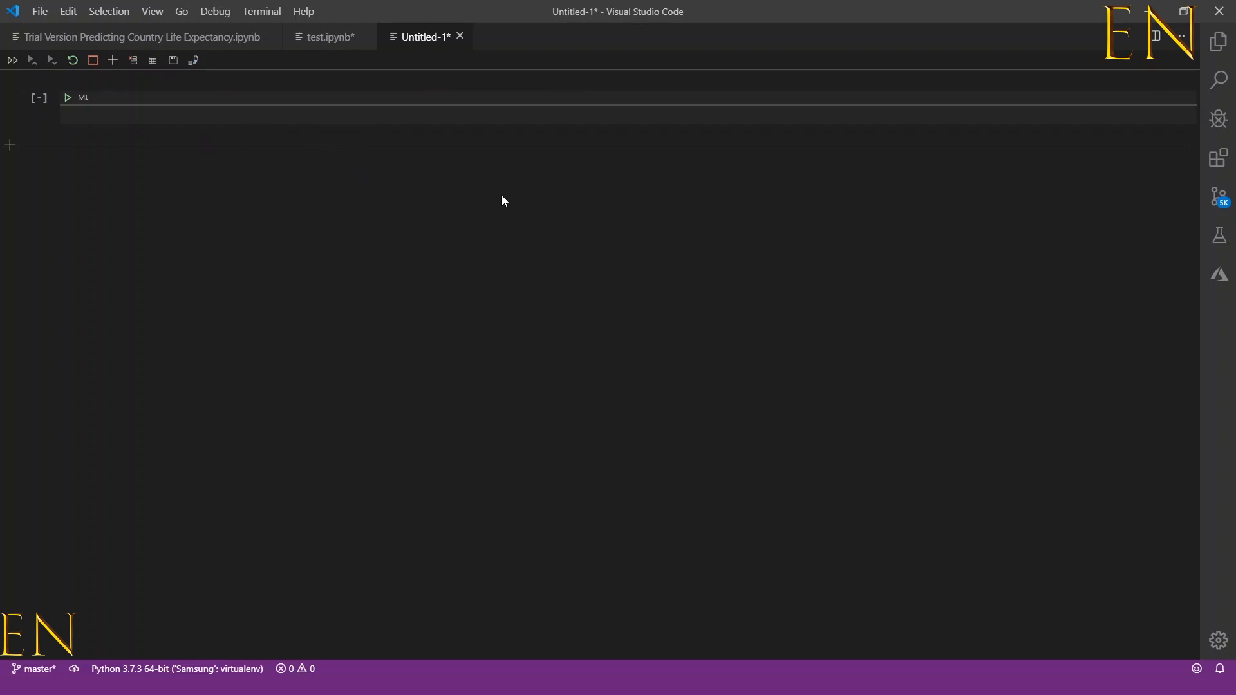
mouse_move(512, 204)
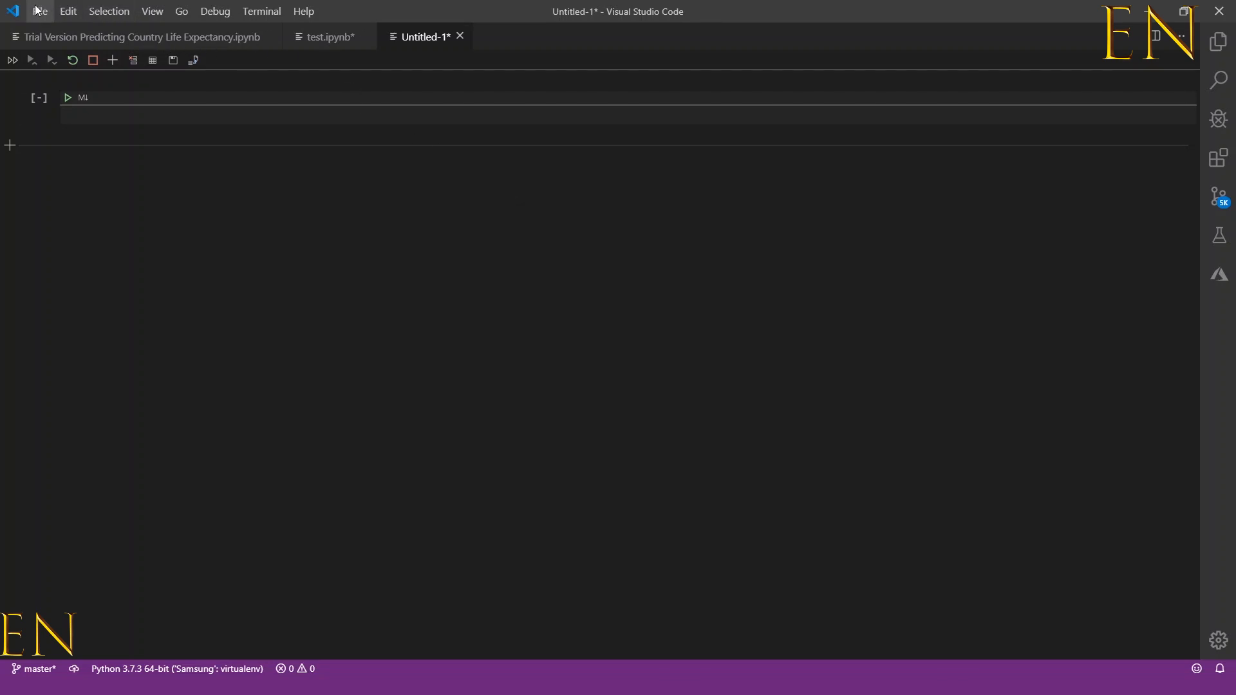
- Switch the editor back to the test.ipynb notebook tab
left_click(40, 10)
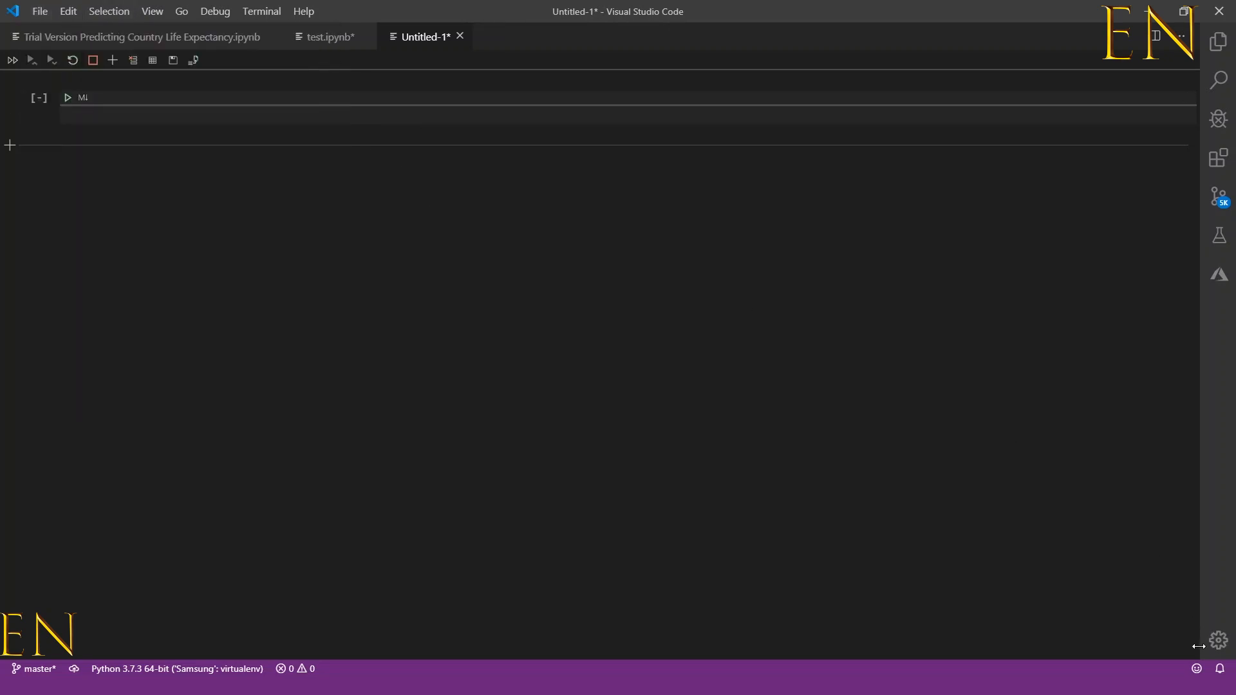
left_click(330, 36)
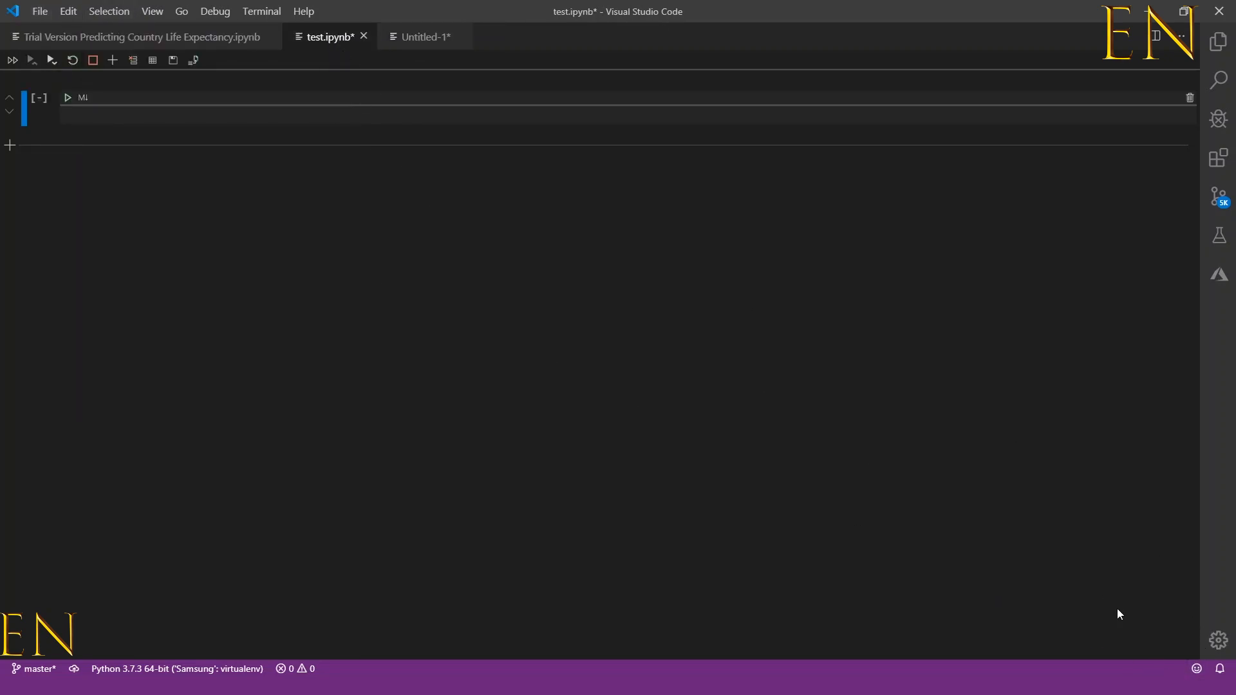
mouse_move(855, 390)
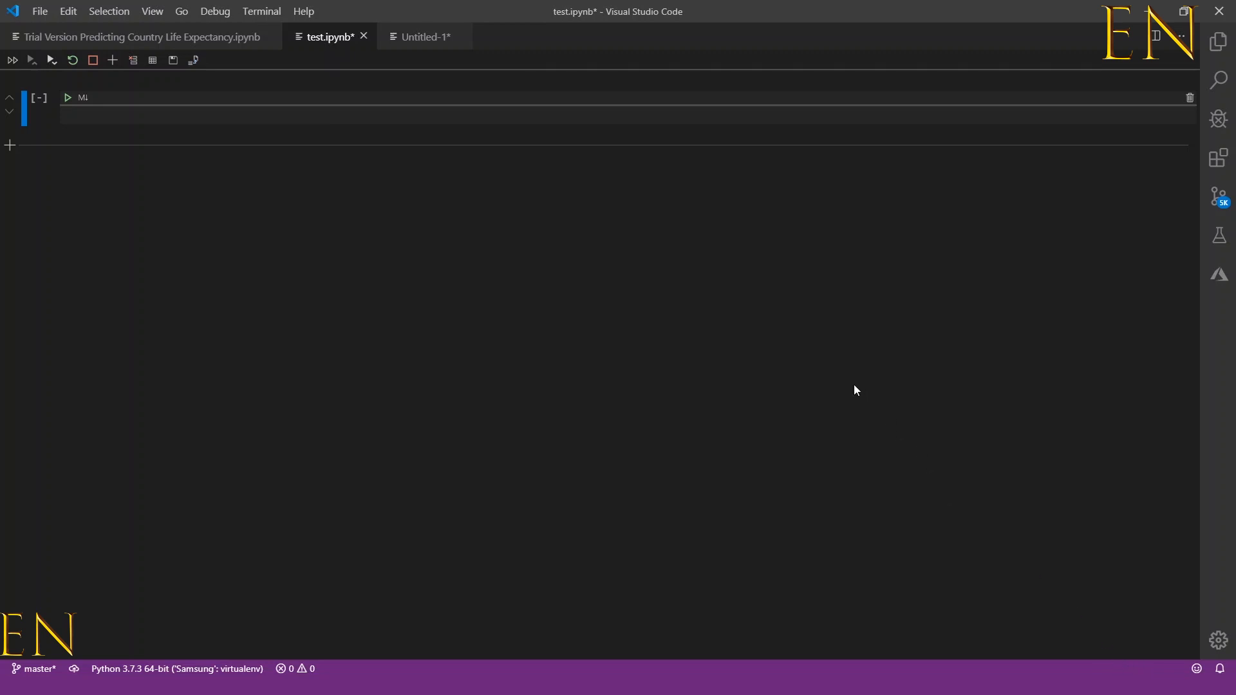